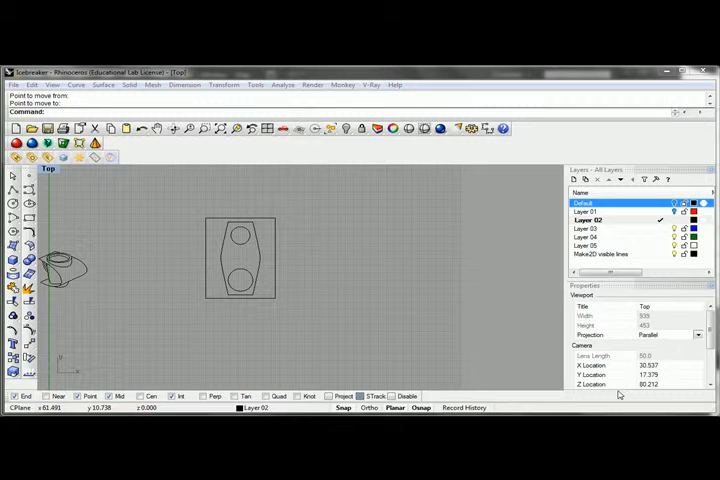
mouse_move(374, 273)
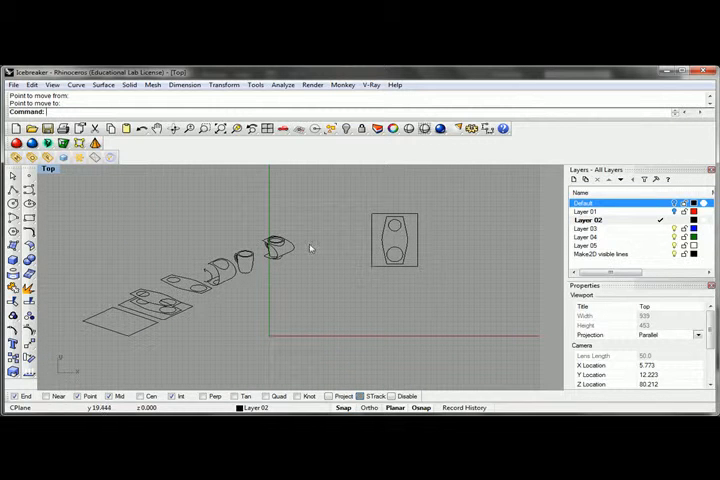
mouse_move(417, 203)
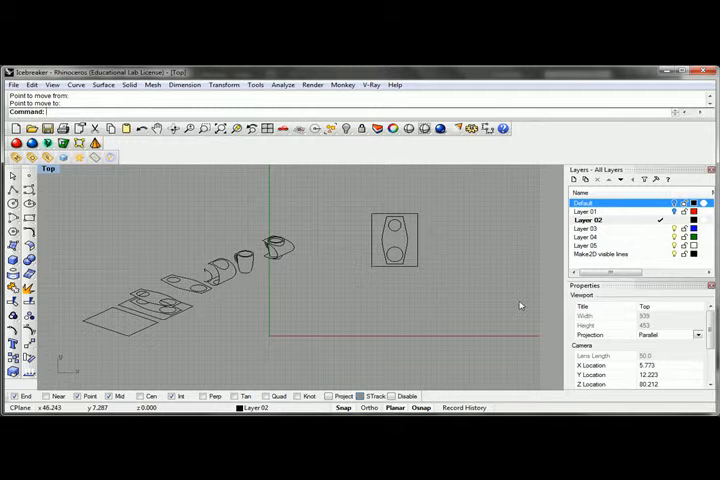
mouse_move(330, 203)
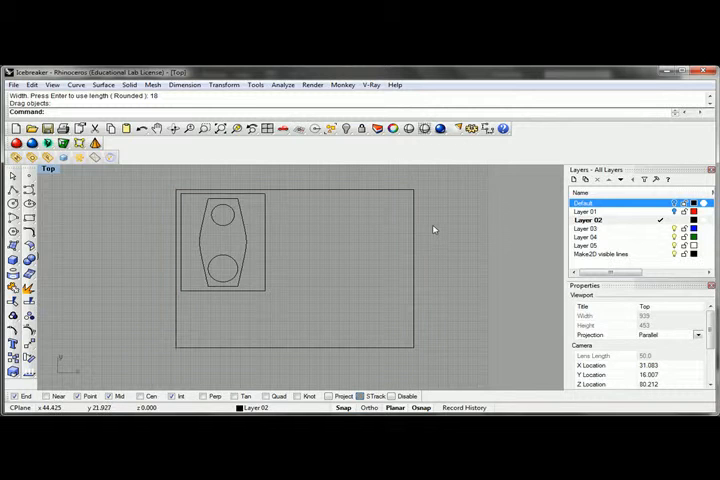
mouse_move(533, 230)
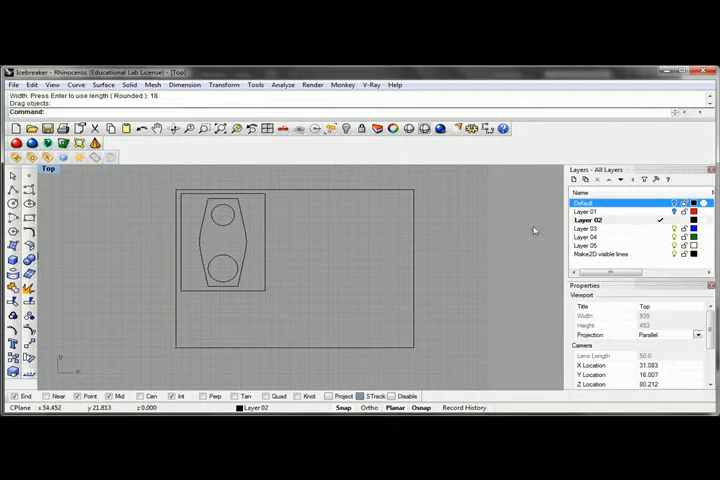
mouse_move(485, 232)
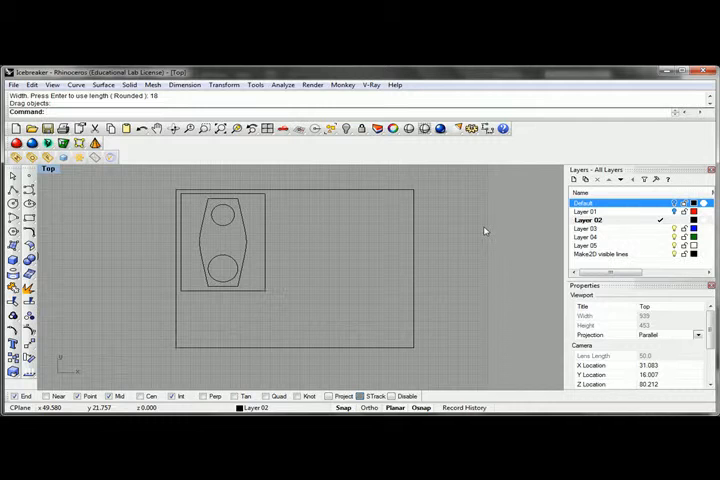
mouse_move(497, 231)
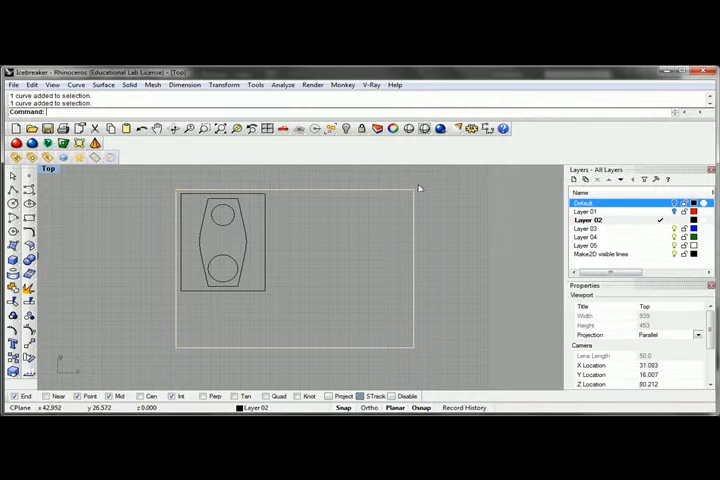
mouse_move(441, 186)
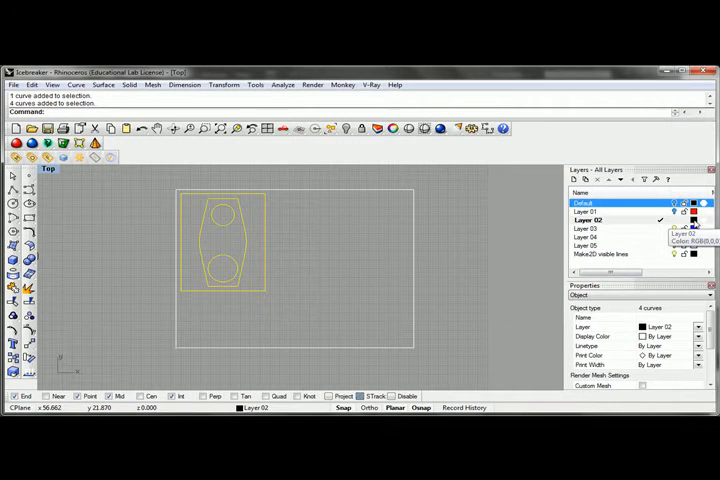
Pick red as Layer 02's colour from its swatch in the Layers panel
click(692, 220)
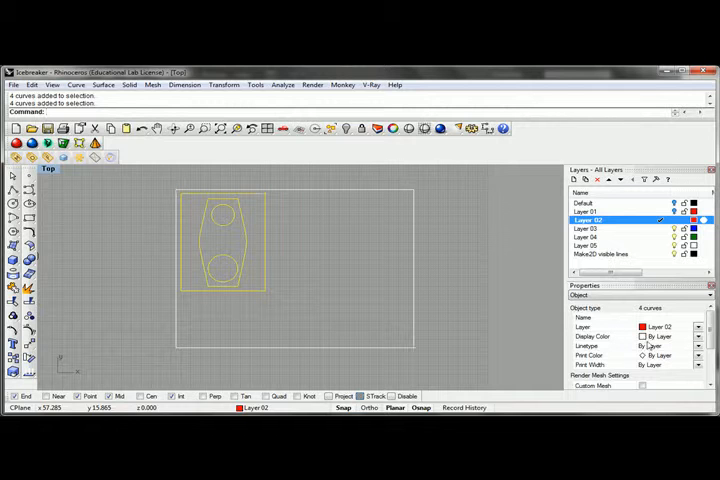
mouse_move(502, 311)
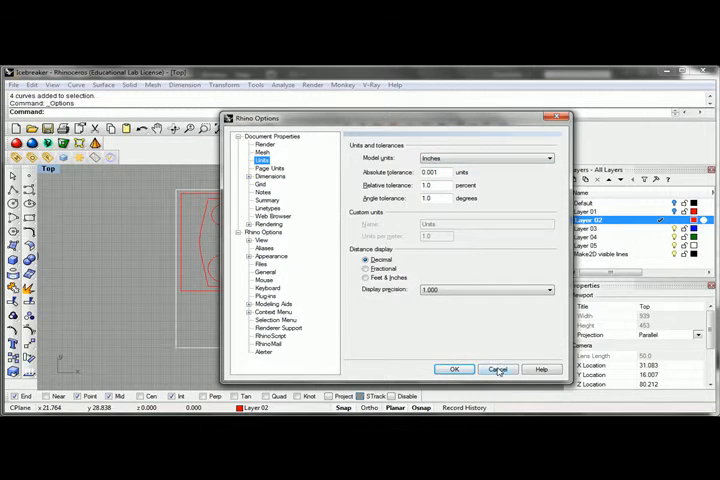
click(494, 368)
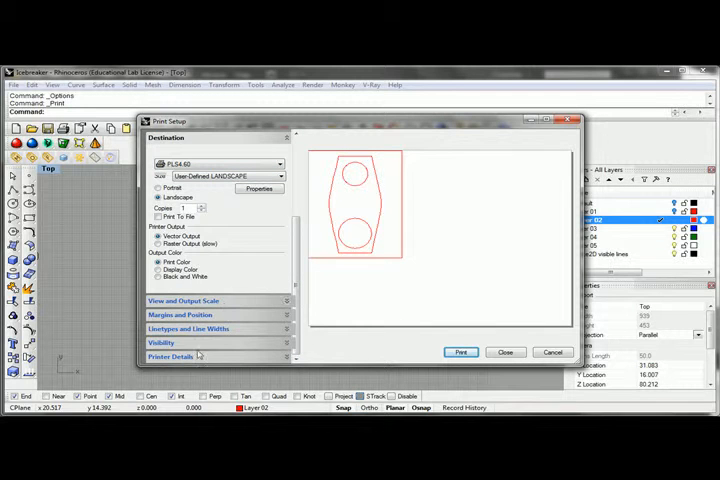
Expand the View and Output Scale settings to print a Top view window
click(181, 300)
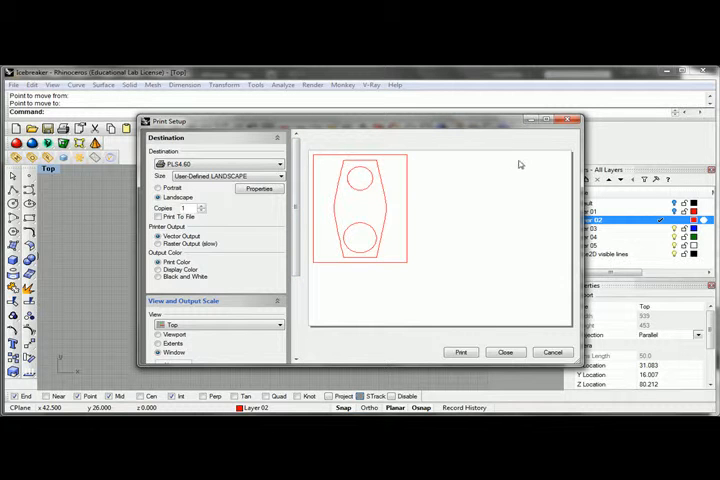
mouse_move(527, 165)
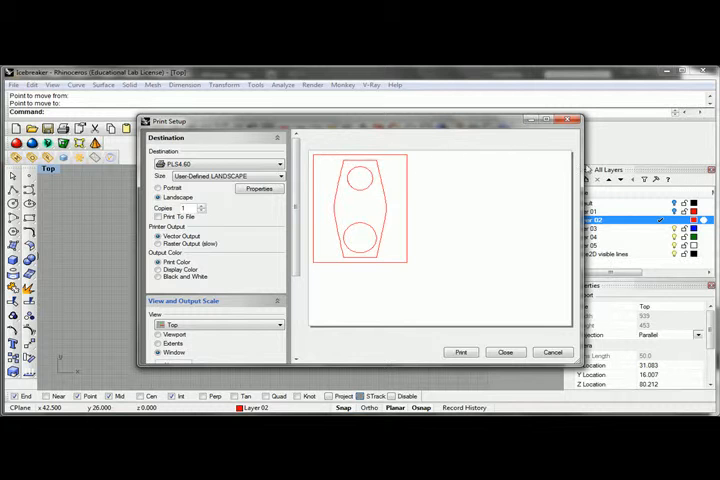
mouse_move(406, 258)
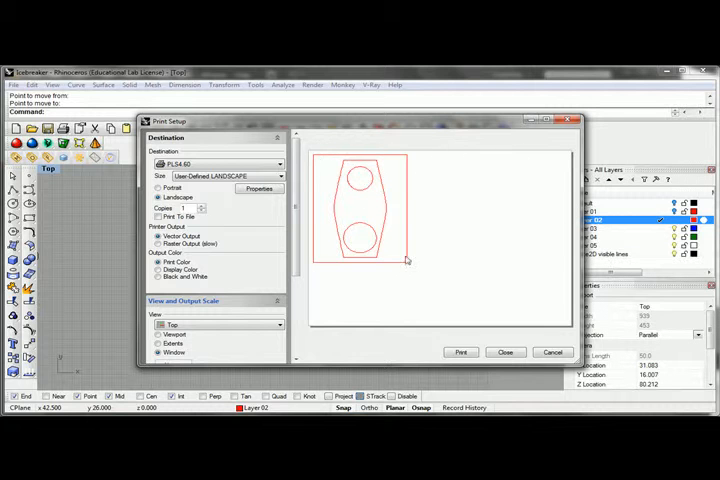
mouse_move(370, 245)
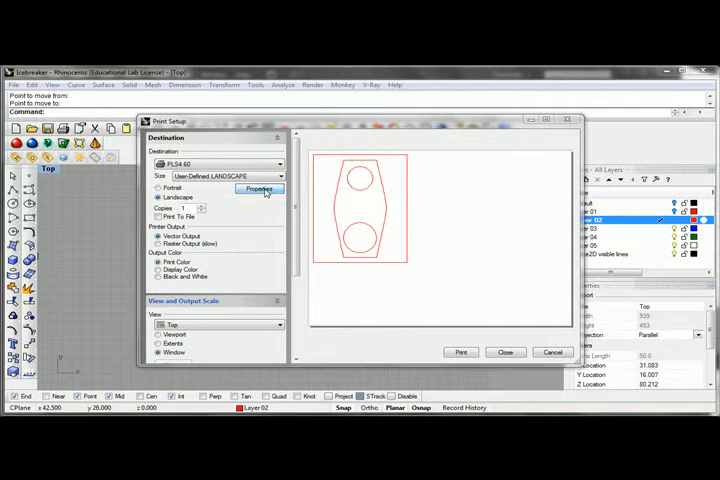
Open the PLS4.60 Manual Control settings and load the black pen's power, speed and PPI
click(258, 190)
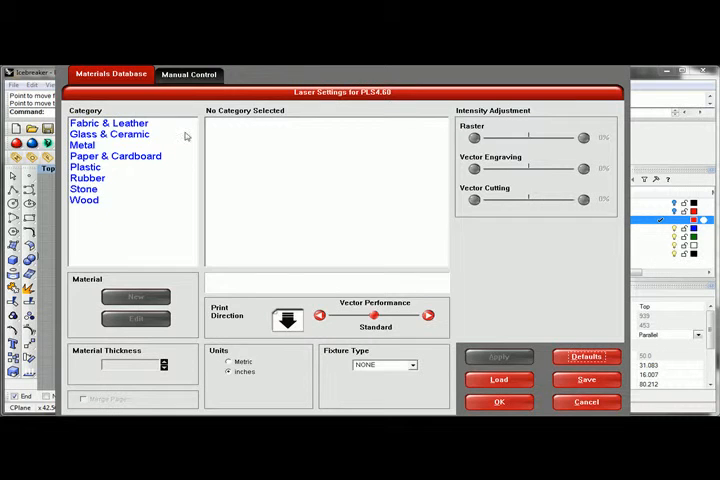
click(190, 74)
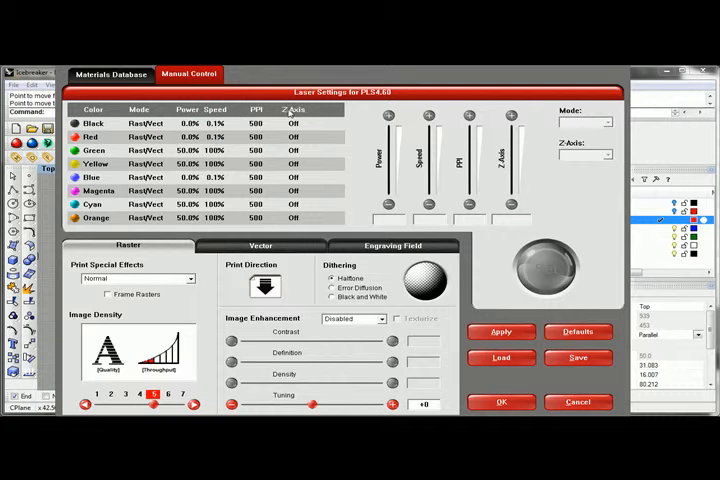
mouse_move(326, 162)
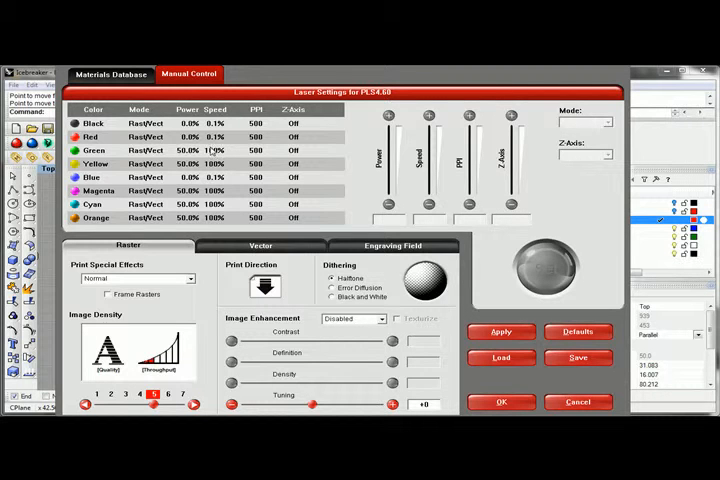
click(93, 122)
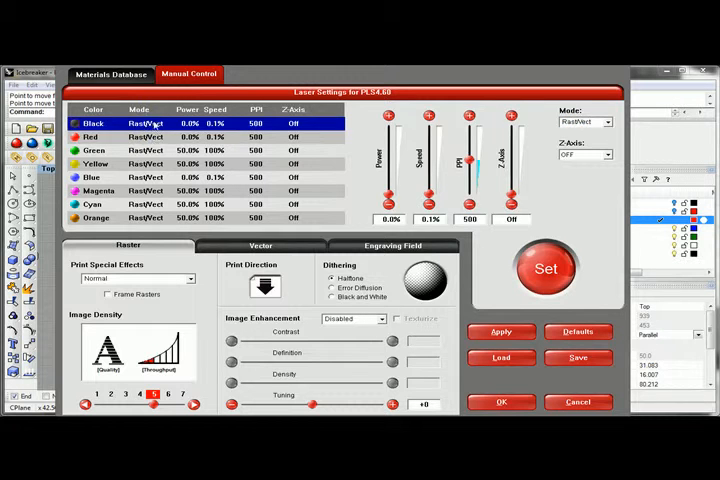
Set the red pen to Vect mode at 100% power, 9.5% speed and 701 PPI
click(90, 137)
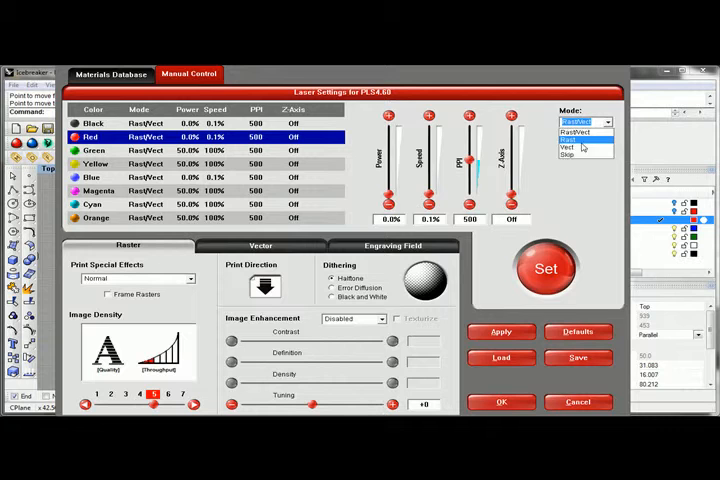
click(569, 148)
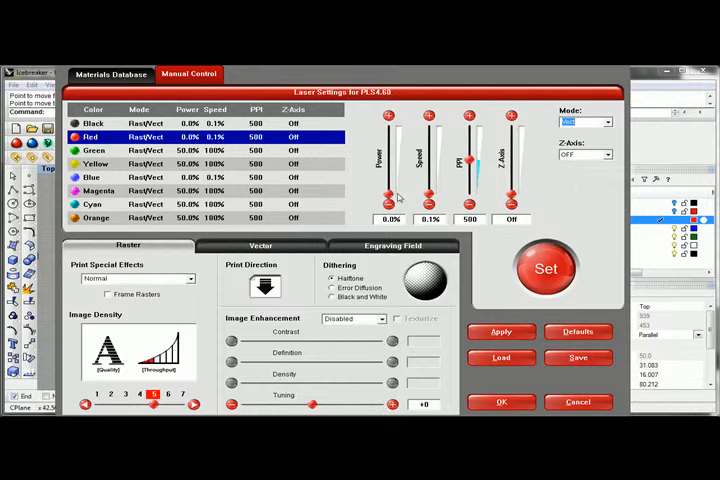
drag(389, 195, 389, 160)
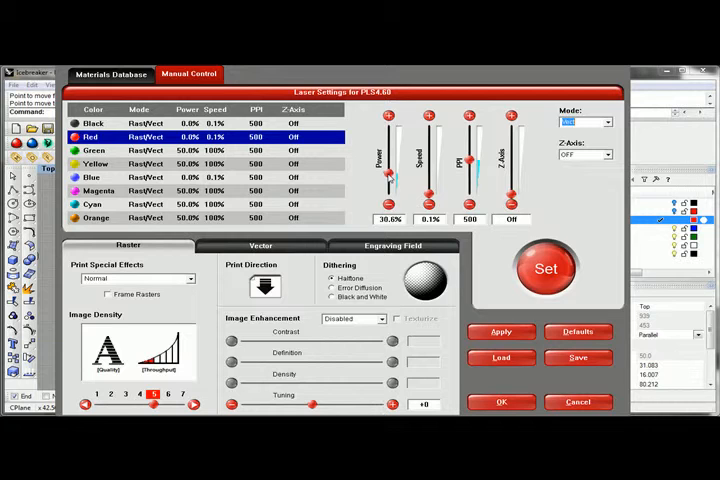
drag(428, 177, 428, 195)
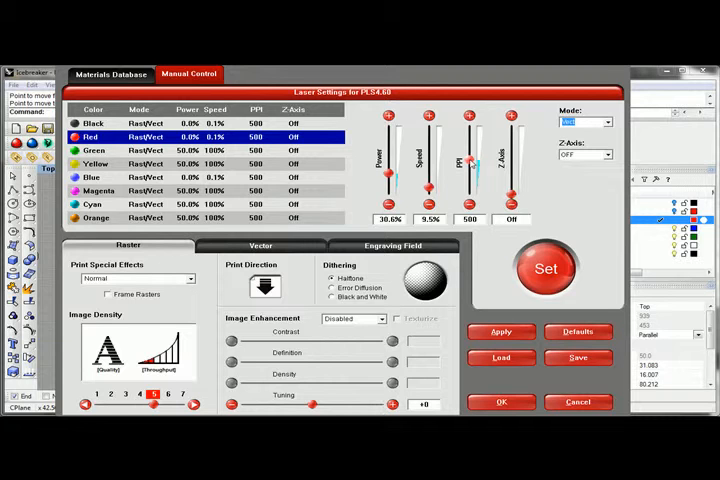
drag(470, 175, 470, 150)
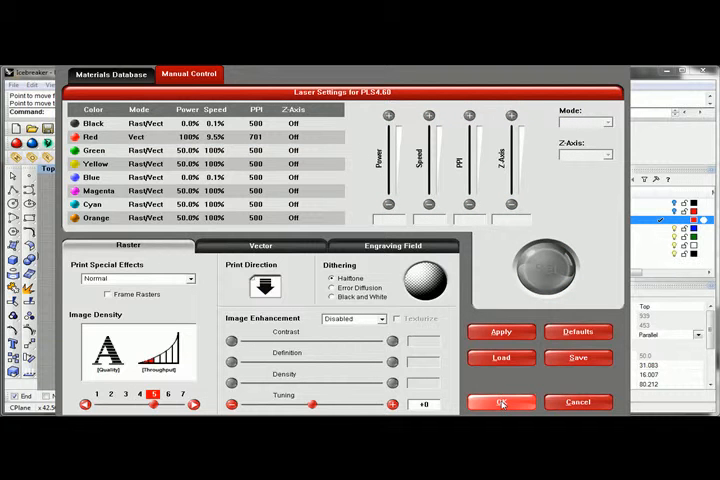
click(500, 401)
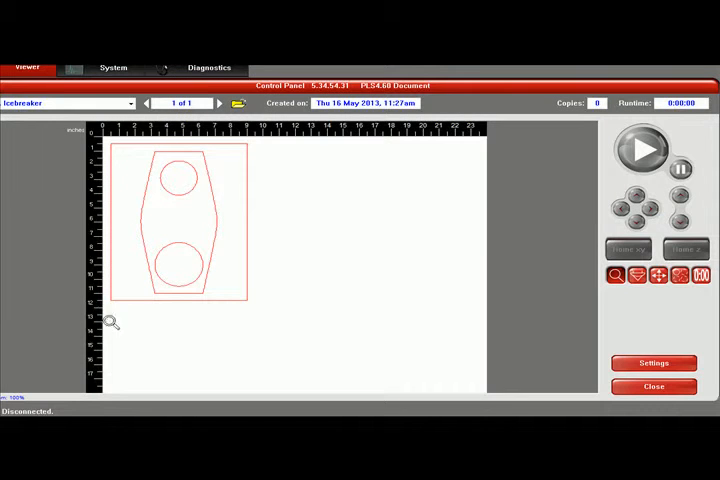
mouse_move(180, 182)
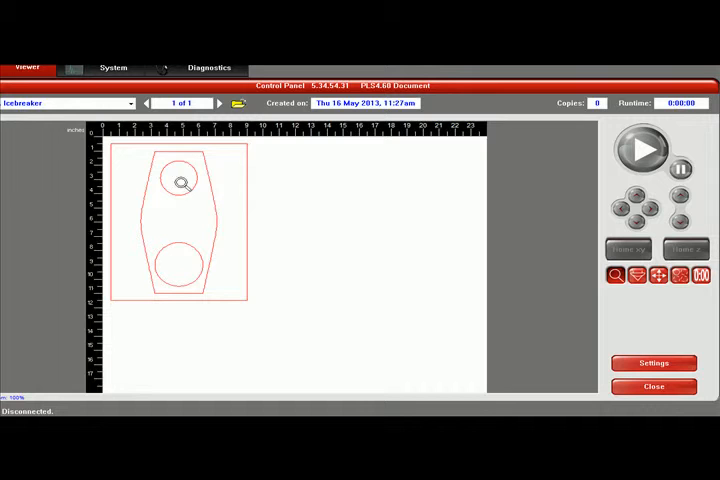
mouse_move(197, 162)
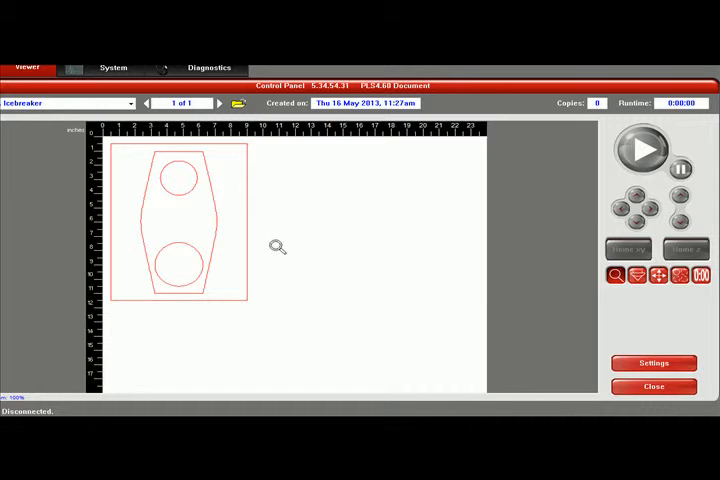
mouse_move(181, 176)
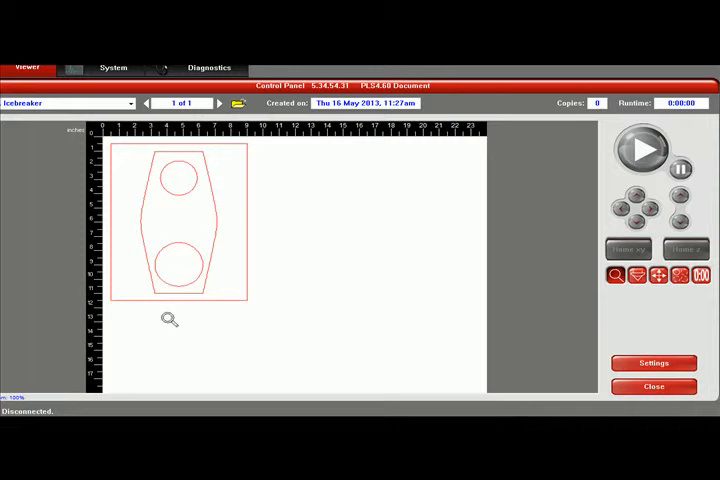
mouse_move(632, 256)
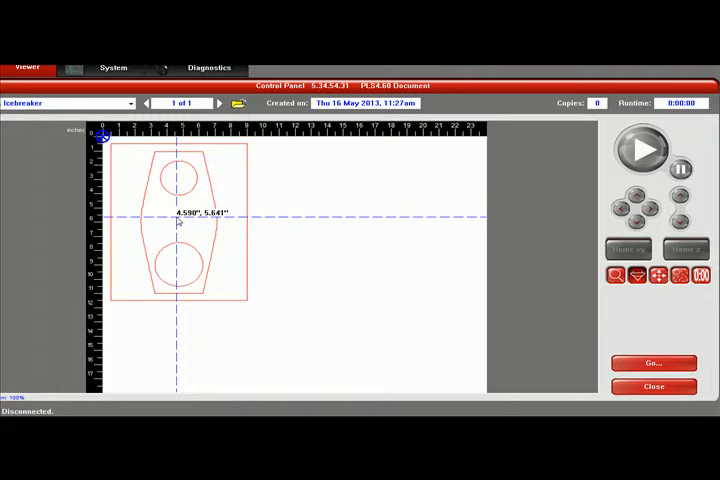
mouse_move(383, 213)
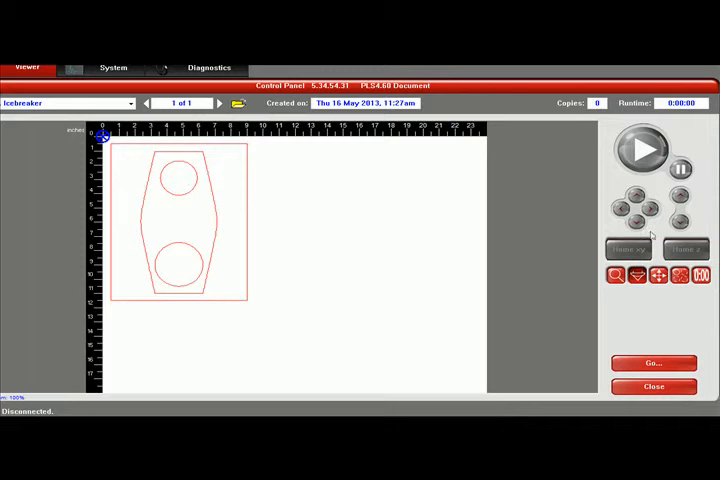
mouse_move(641, 312)
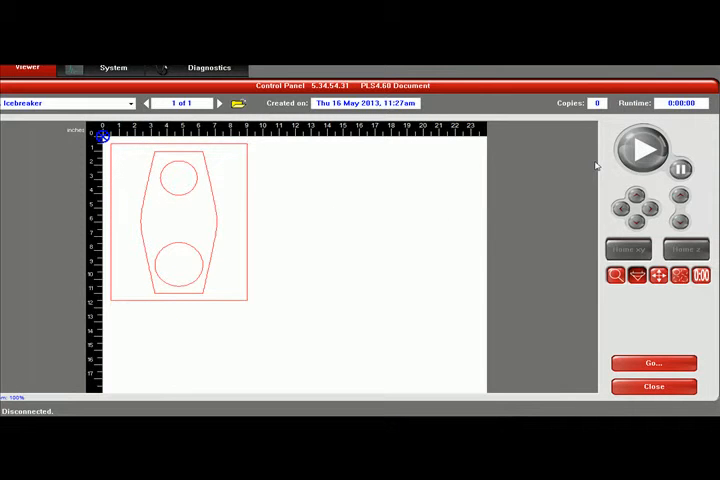
mouse_move(527, 172)
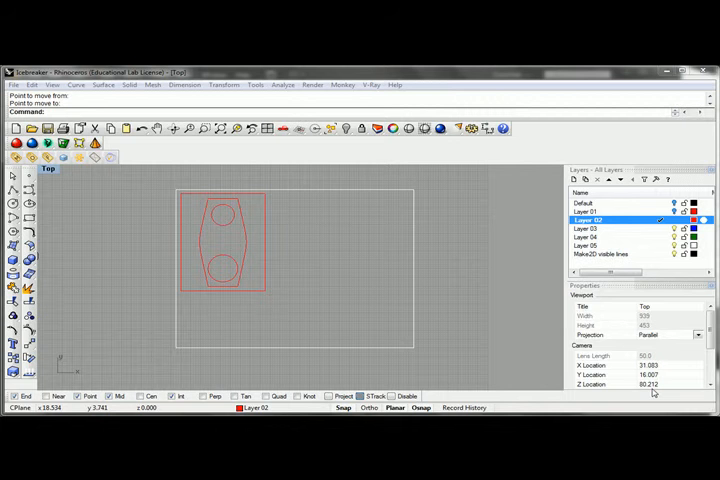
mouse_move(440, 182)
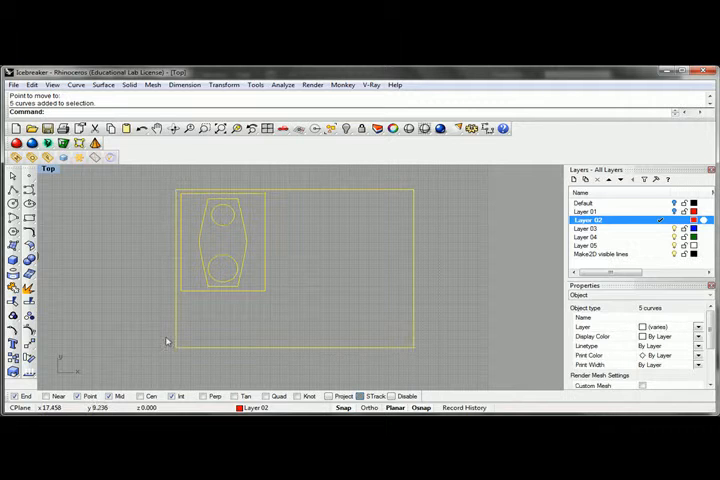
mouse_move(337, 317)
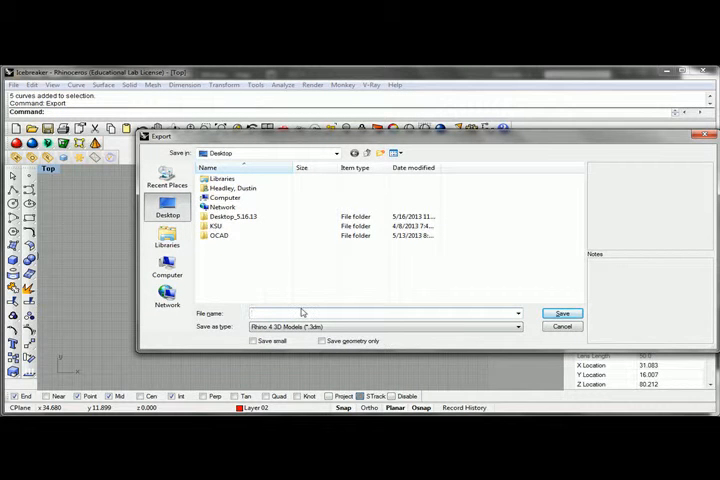
Save the curves to the Desktop as LaserCutMe.AI, Adobe Illustrator format, at 1:1 scale
text(LaserCutM)
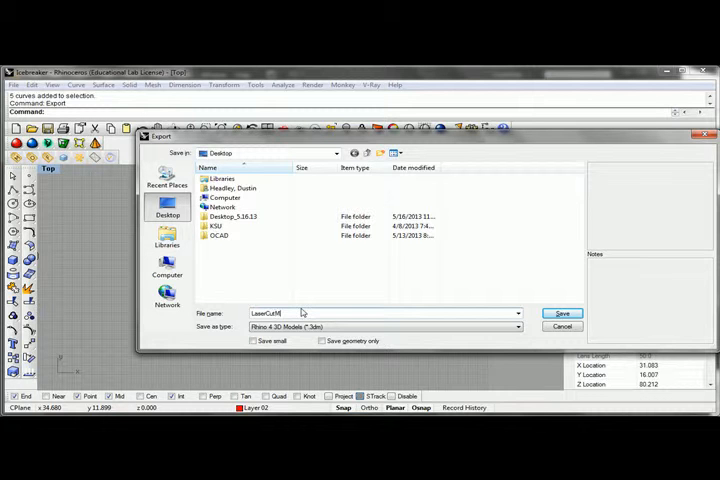
click(516, 327)
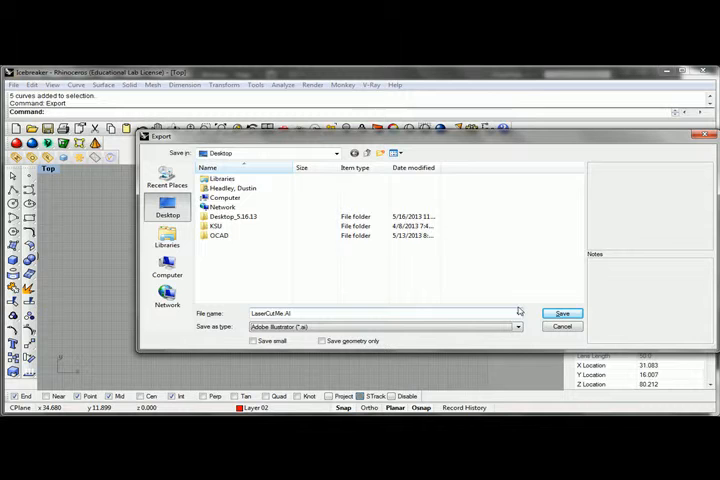
click(560, 313)
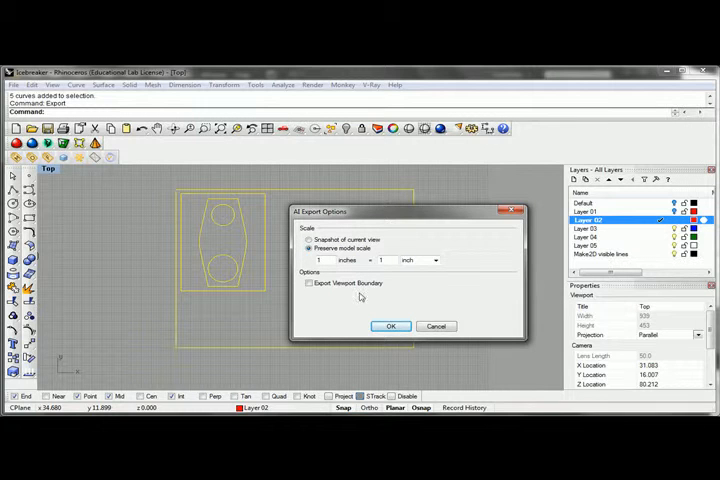
click(391, 325)
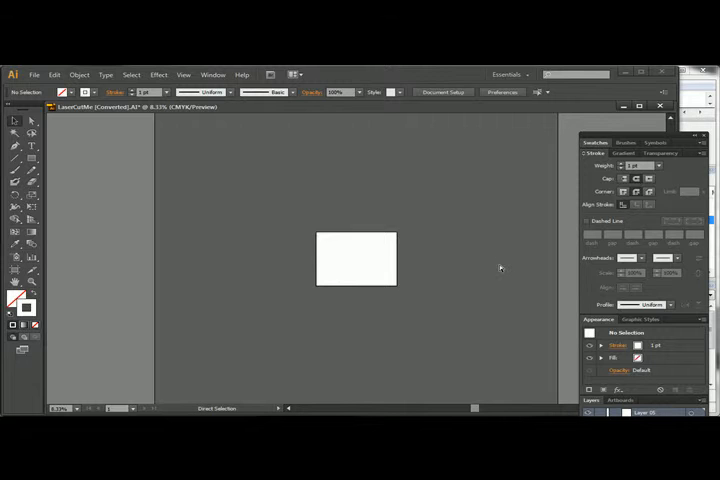
Start a new Illustrator document alongside the open LaserCutMe.AI
click(56, 74)
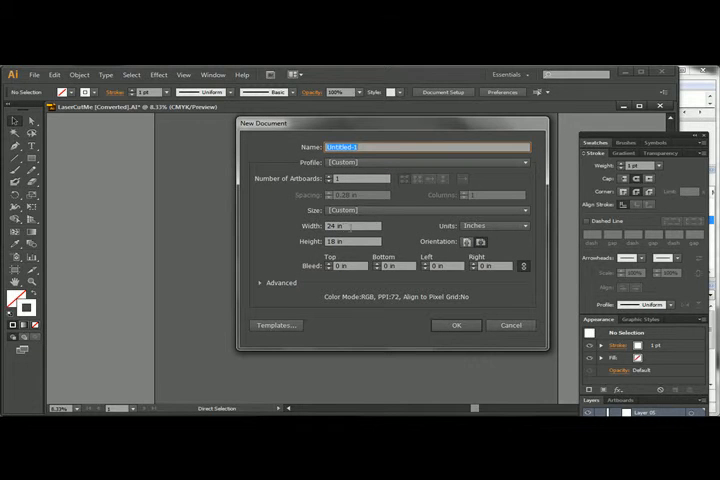
Confirm the 24 by 18 inch height and create the new document
click(350, 241)
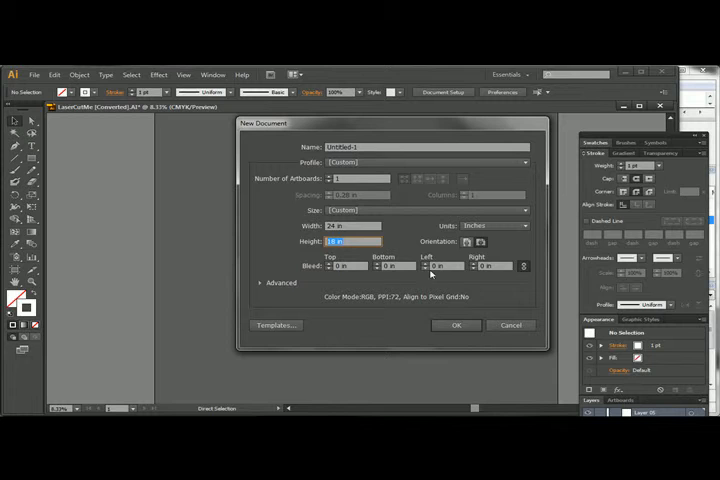
click(457, 325)
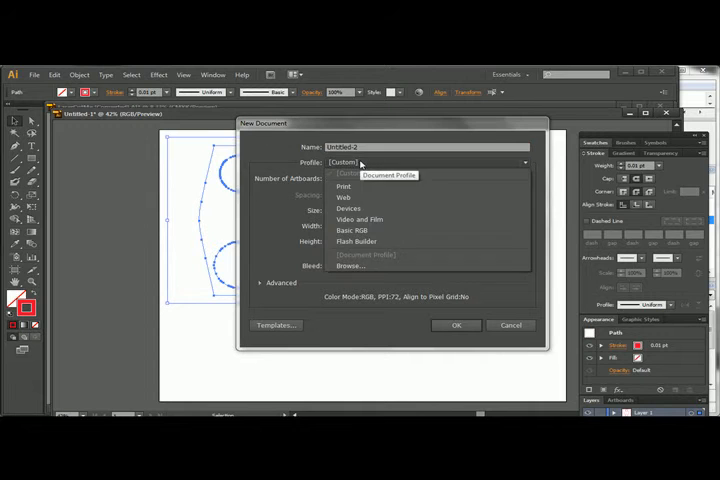
mouse_move(320, 338)
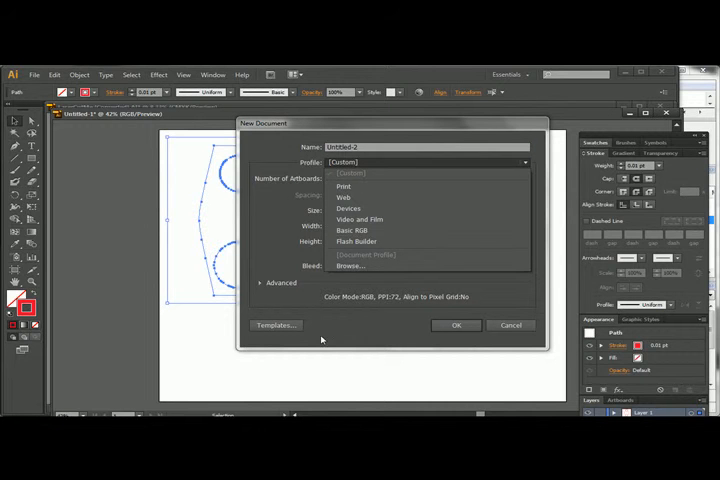
Dismiss the extra New Document profile list
click(457, 325)
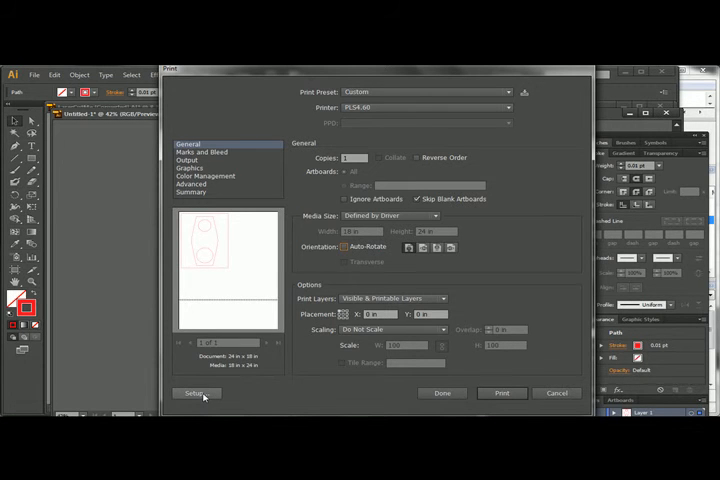
Open the PLS4.60 driver preferences through Setup and set the orientation to fit the bed
click(190, 393)
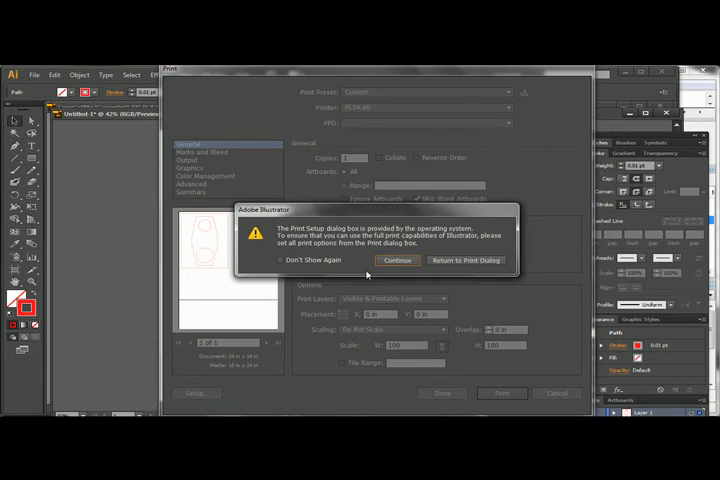
click(397, 260)
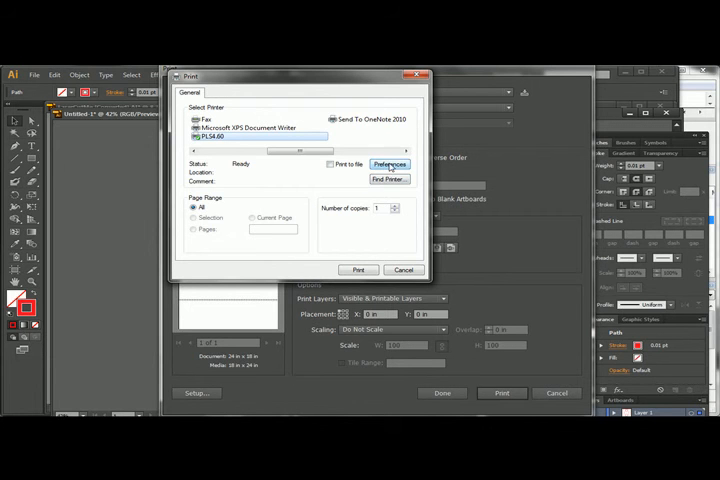
click(387, 163)
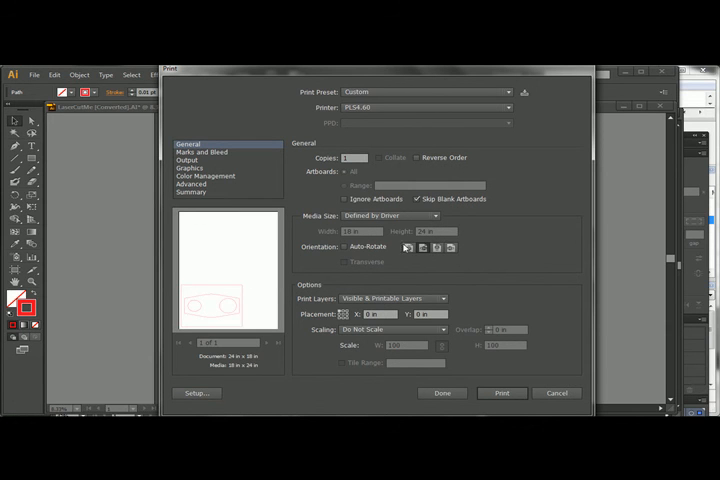
click(422, 247)
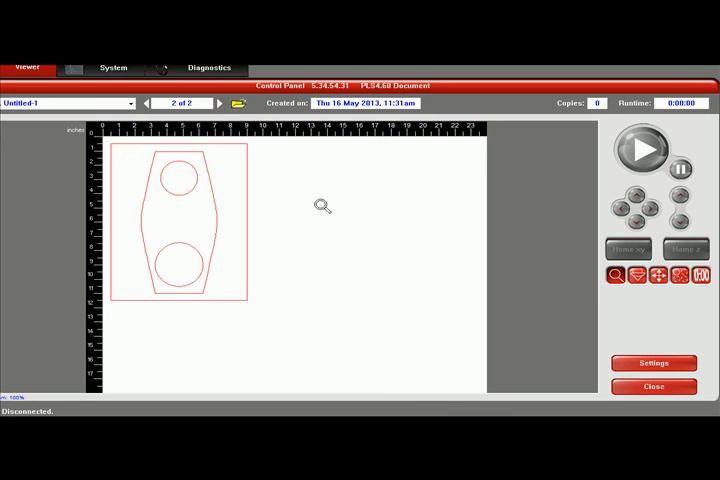
mouse_move(328, 347)
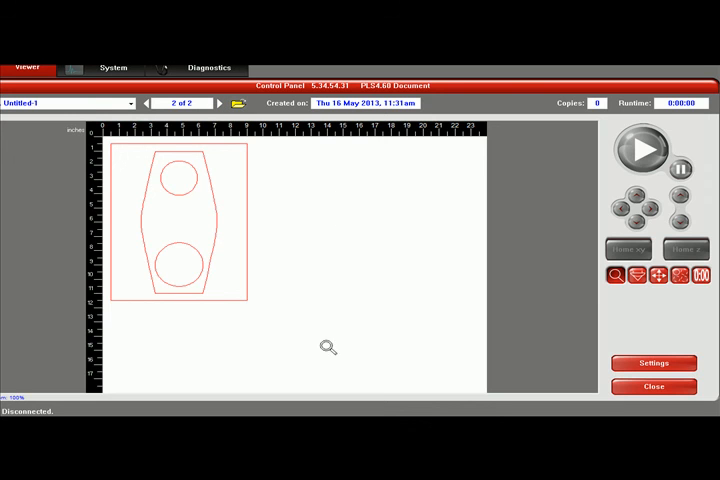